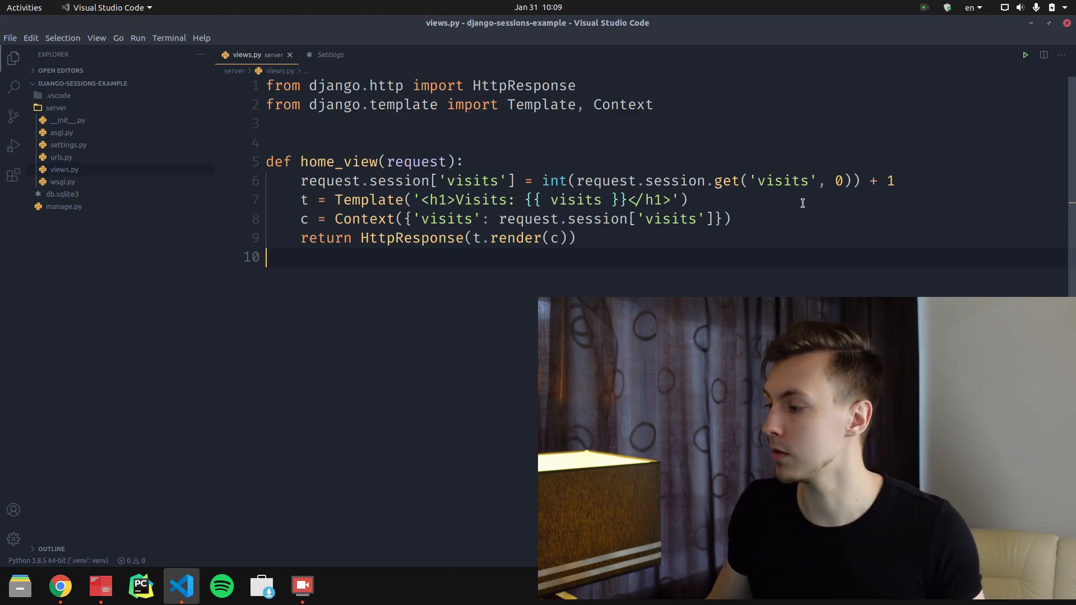
Reload the Django page at 127.0.0.1:8000 twice in Chrome, raising Visits from 1 to 3
{"action": "left_click", "coordinate": [840, 180]}
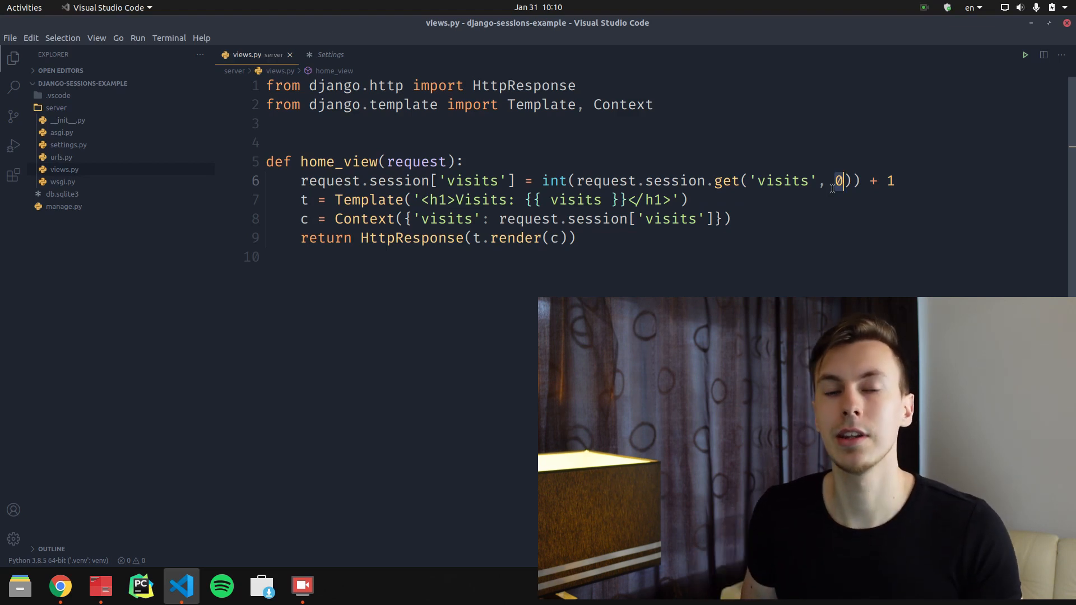
{"action": "left_click", "coordinate": [60, 586]}
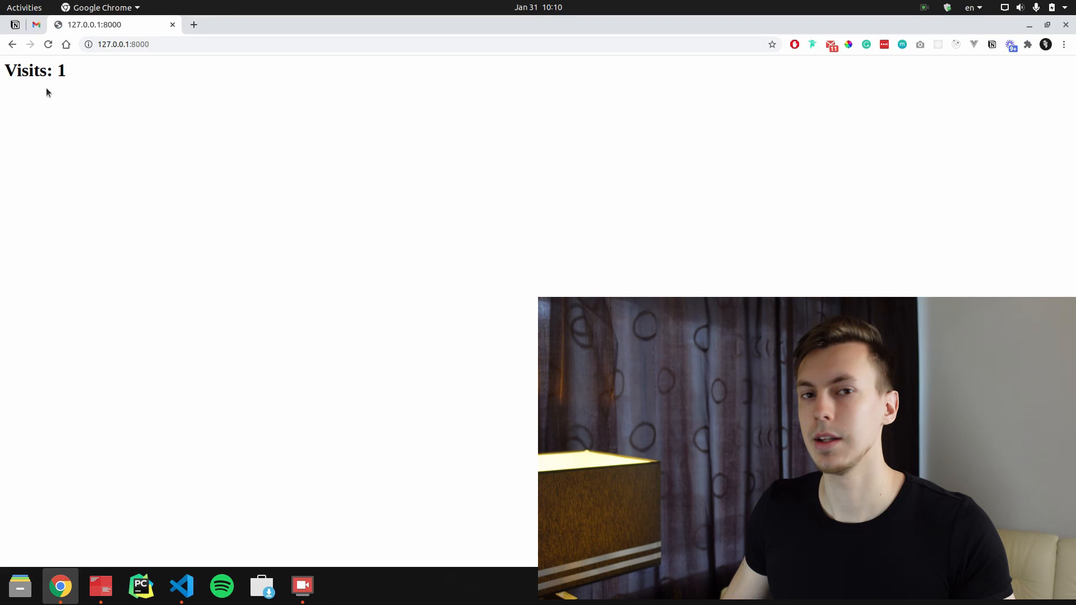
{"action": "mouse_move", "coordinate": [46, 125]}
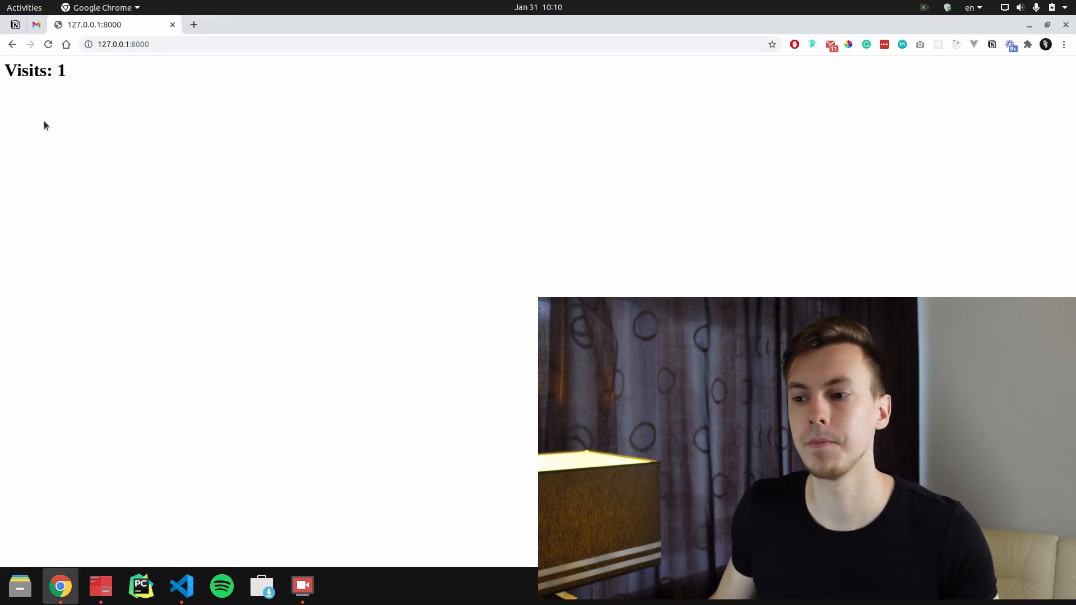
{"action": "left_click", "coordinate": [48, 44]}
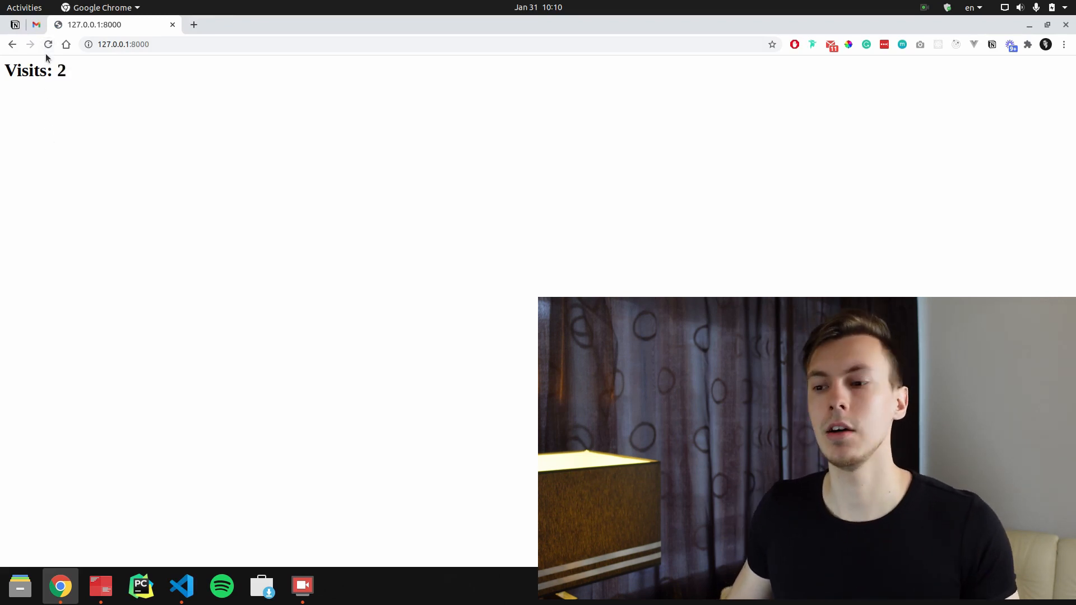
{"action": "left_click", "coordinate": [48, 44]}
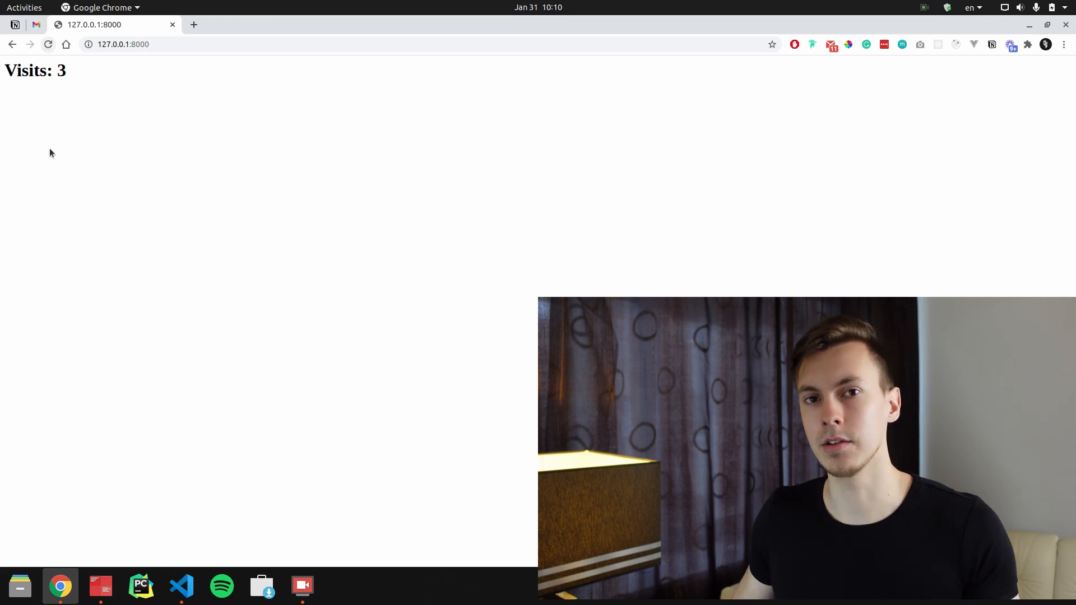